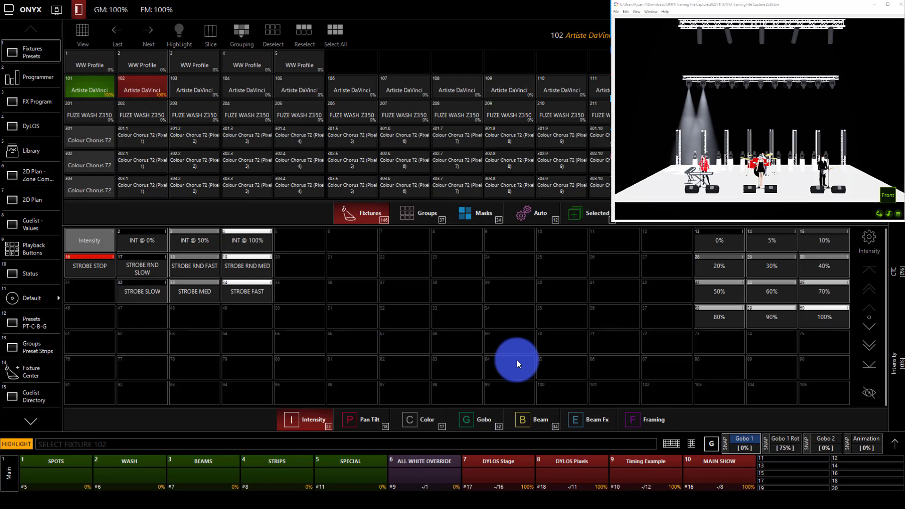
{"action": "mouse_move", "coordinate": [791, 487]}
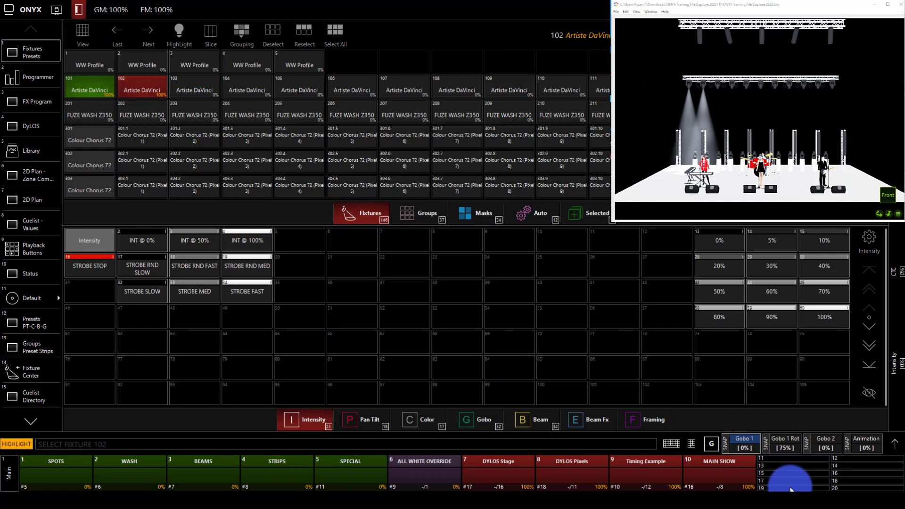
Bring up the command keypad so the programmer can be cleared.
{"action": "left_click", "coordinate": [691, 440]}
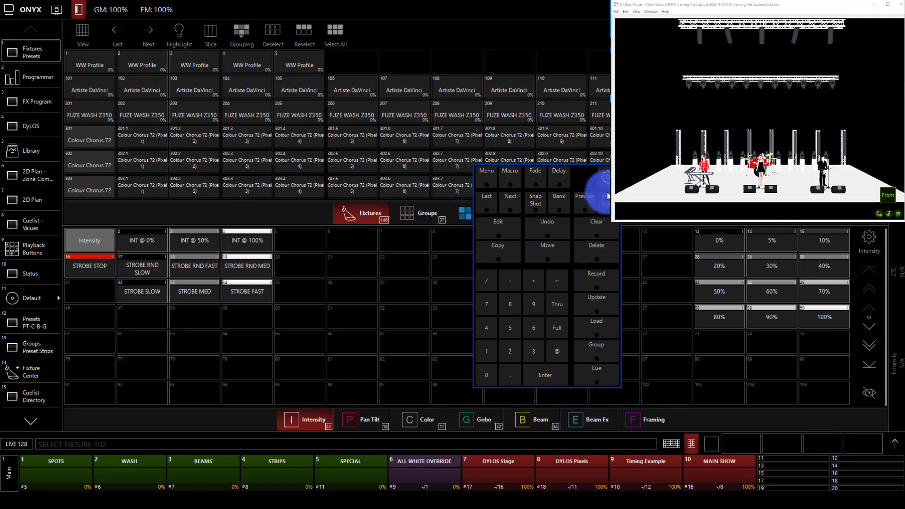
{"action": "mouse_move", "coordinate": [665, 305]}
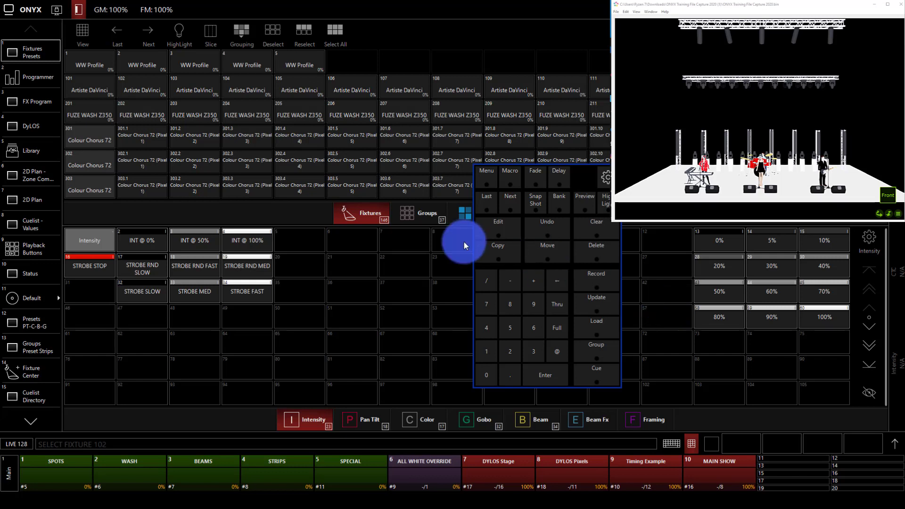
Put the Da Vinci group at 100% in the DOWN FANED TILT preset and start Record.
{"action": "left_click", "coordinate": [426, 213]}
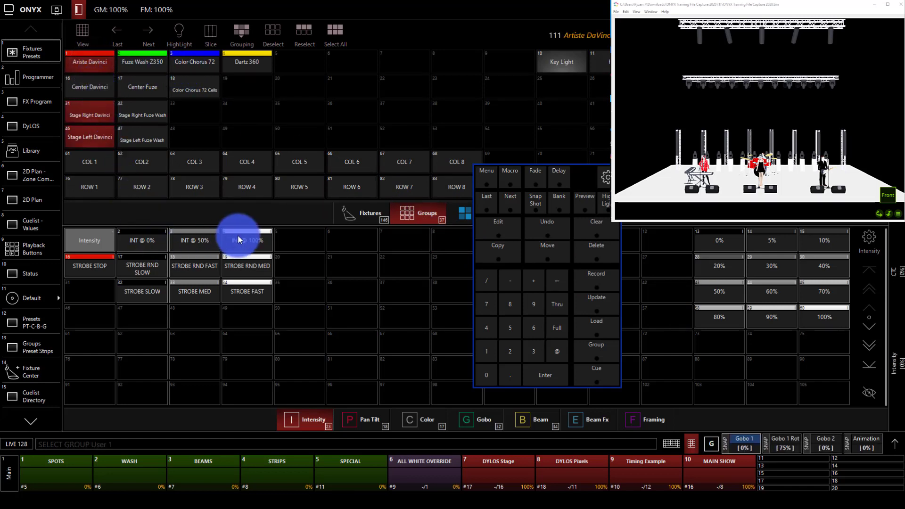
{"action": "left_click", "coordinate": [246, 240]}
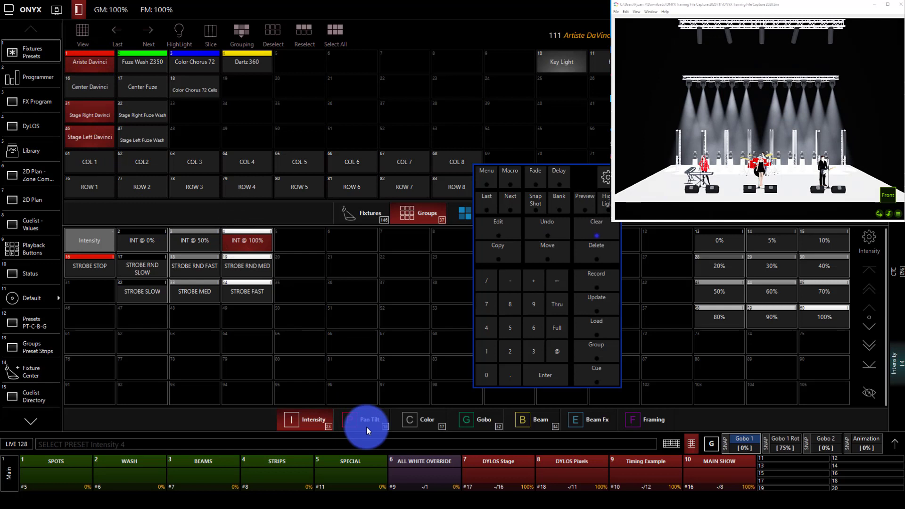
{"action": "left_click", "coordinate": [368, 420]}
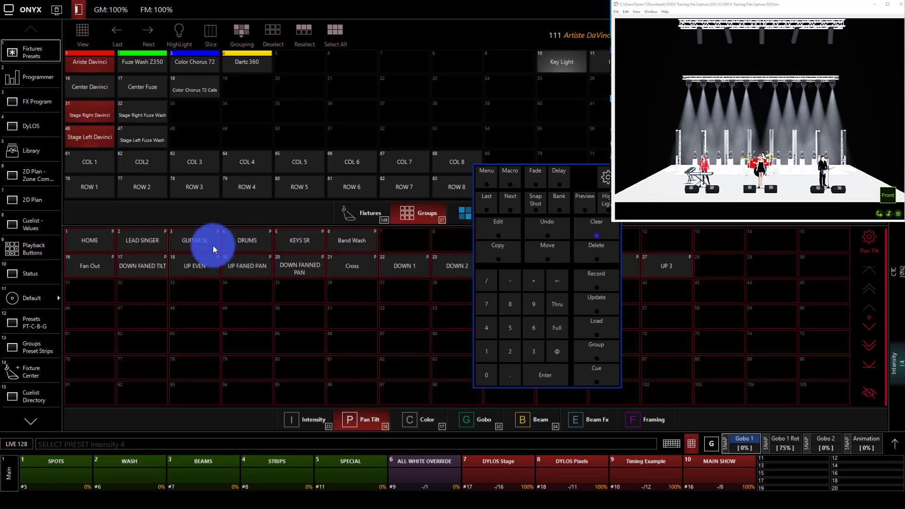
{"action": "left_click", "coordinate": [142, 266]}
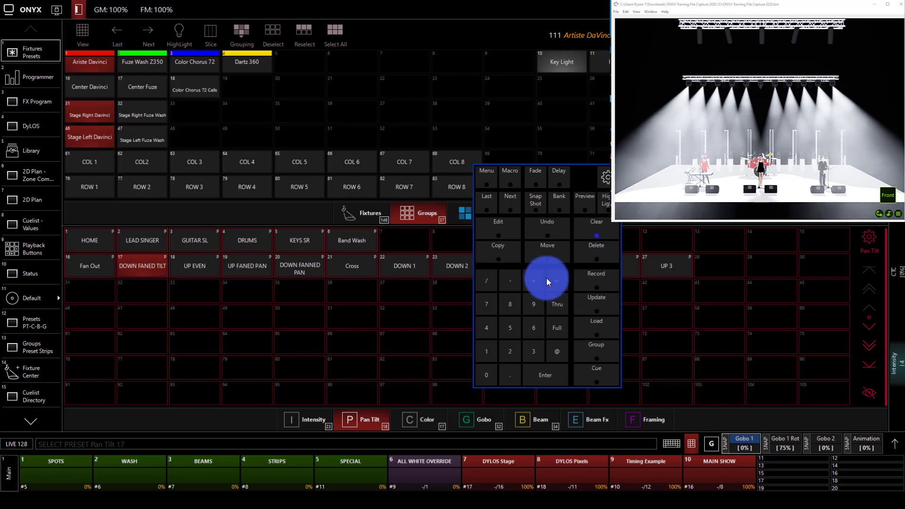
{"action": "left_click", "coordinate": [596, 273]}
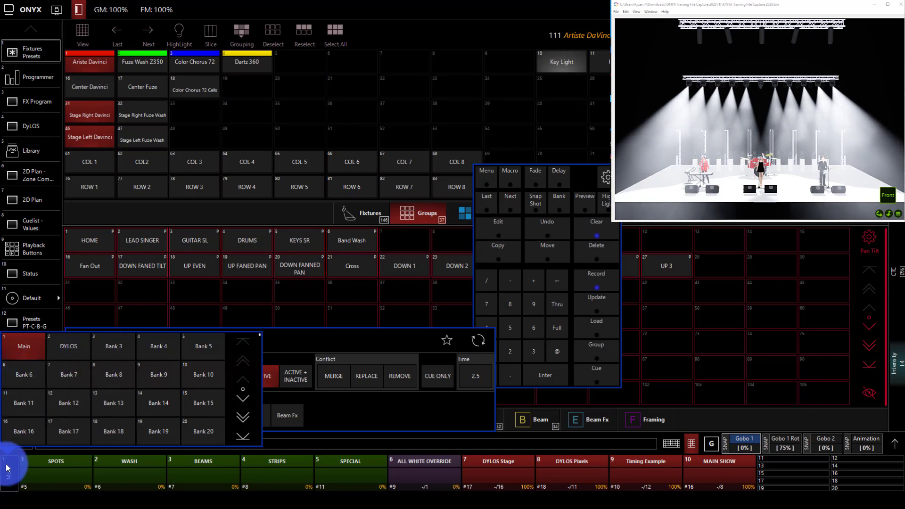
Record the look onto Bank 3 fader 1 as a standard cuelist named Youtube.
{"action": "left_click", "coordinate": [113, 346]}
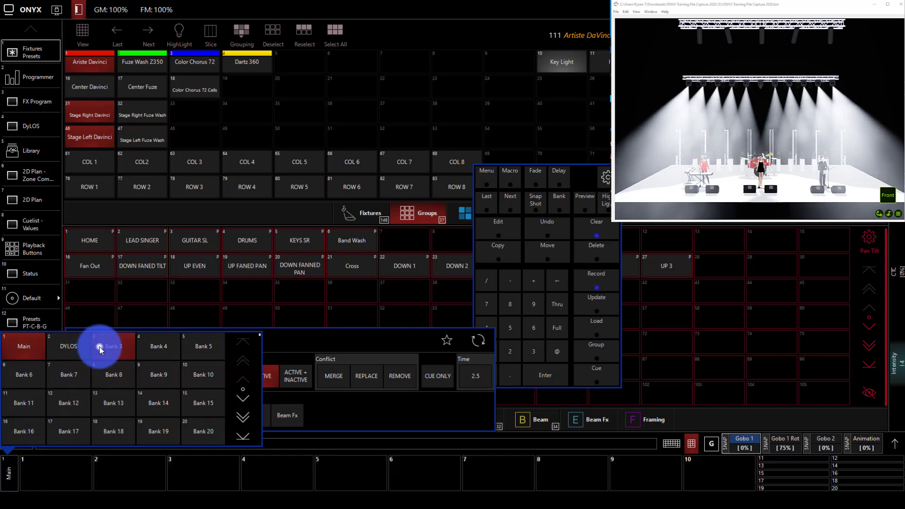
{"action": "left_click", "coordinate": [99, 346]}
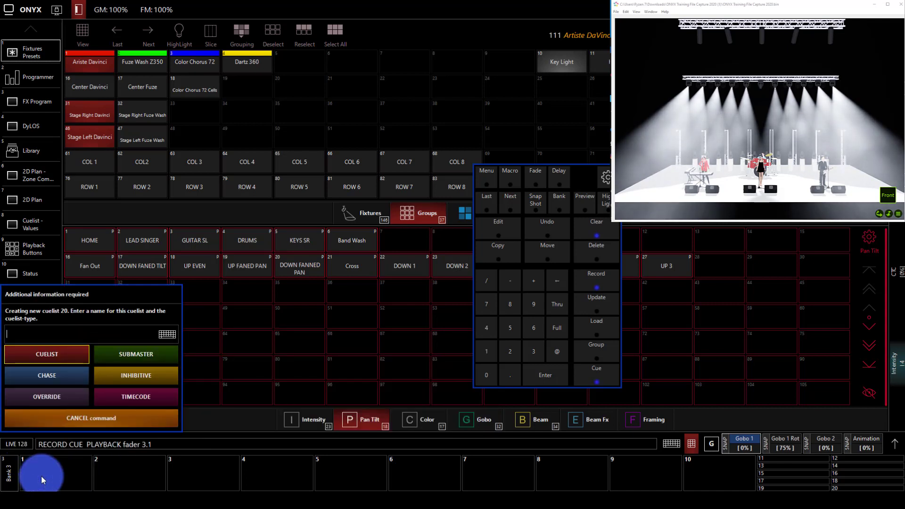
{"action": "type", "text": "Youtu"}
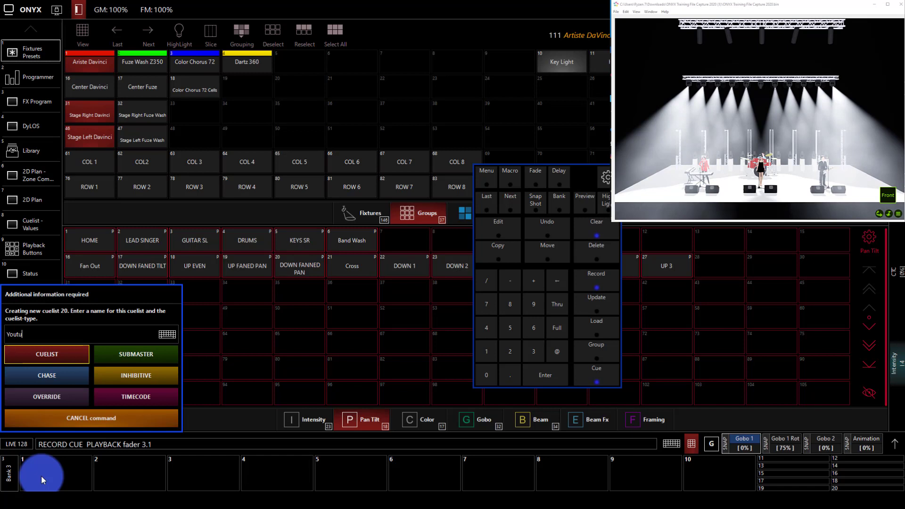
{"action": "type", "text": "be"}
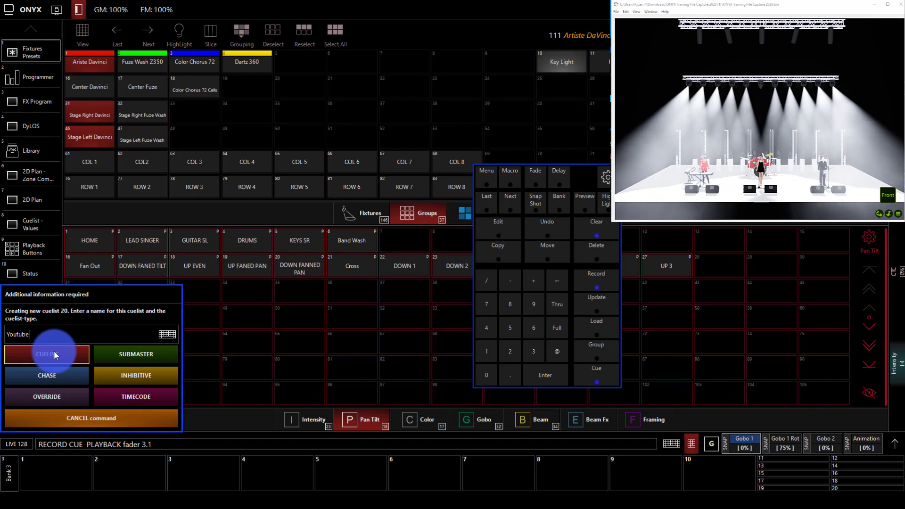
{"action": "left_click", "coordinate": [47, 353]}
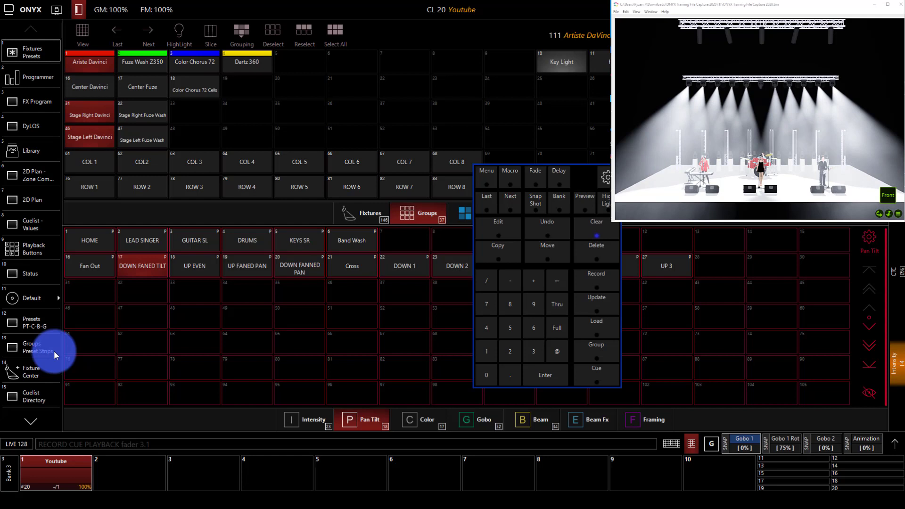
{"action": "mouse_move", "coordinate": [226, 387]}
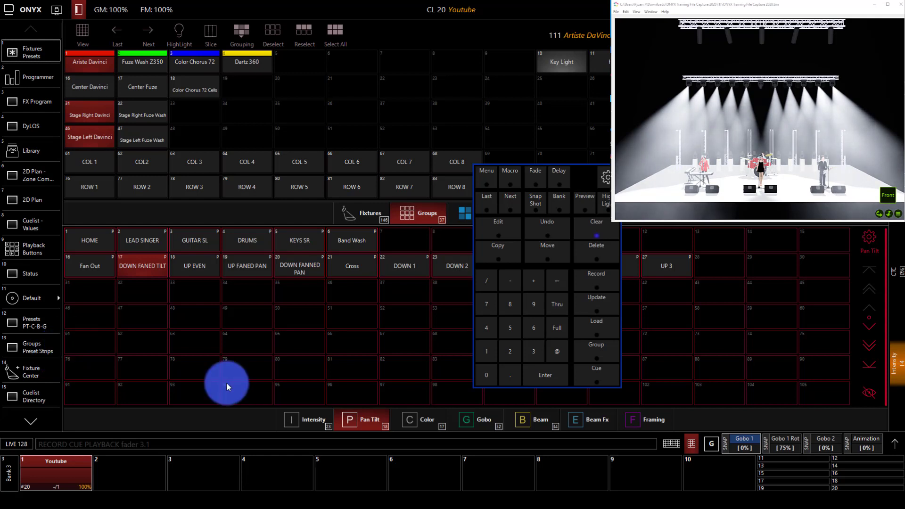
Clear the programmer, then Go, Release and Go the Youtube cuelist to verify Cue 1.
{"action": "left_click", "coordinate": [595, 225]}
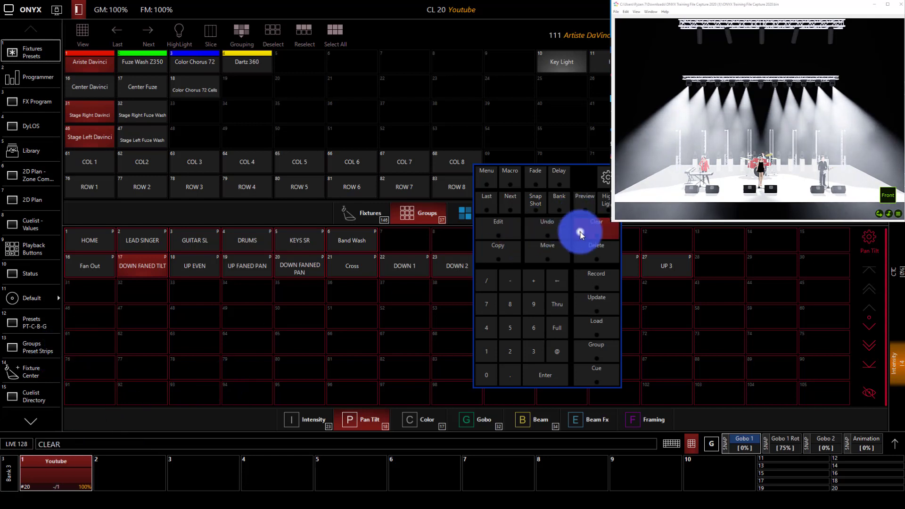
{"action": "left_click", "coordinate": [596, 224]}
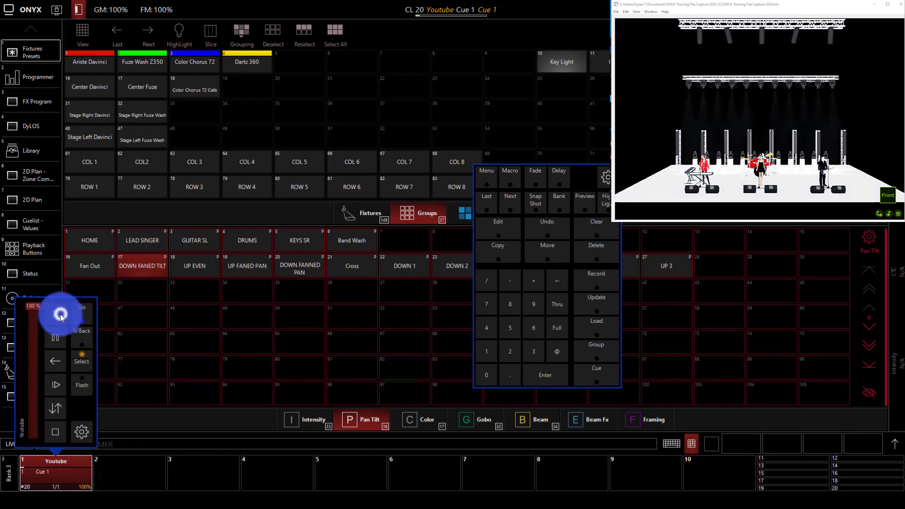
{"action": "left_click", "coordinate": [61, 315]}
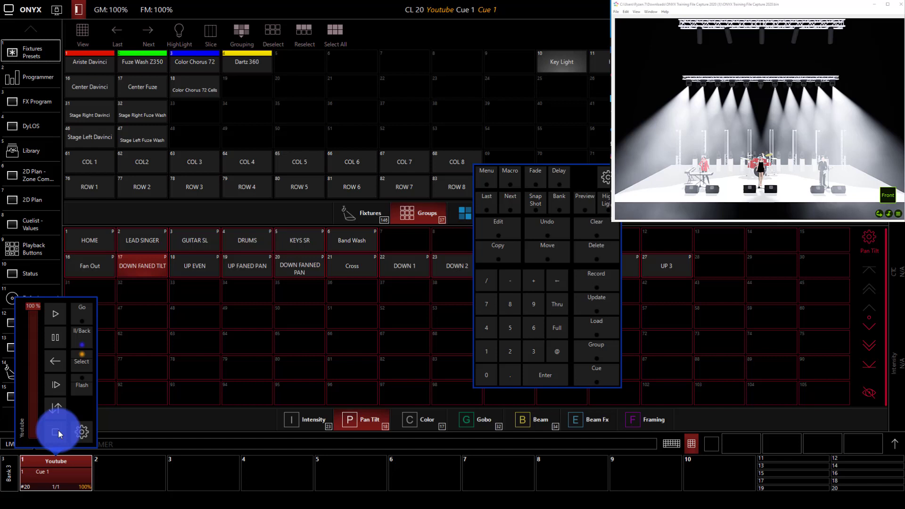
{"action": "left_click", "coordinate": [81, 313]}
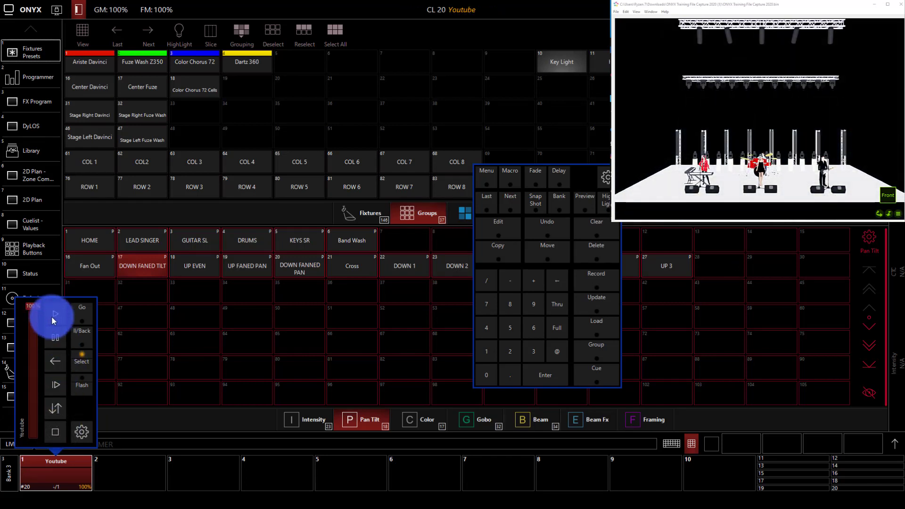
{"action": "left_click", "coordinate": [82, 313]}
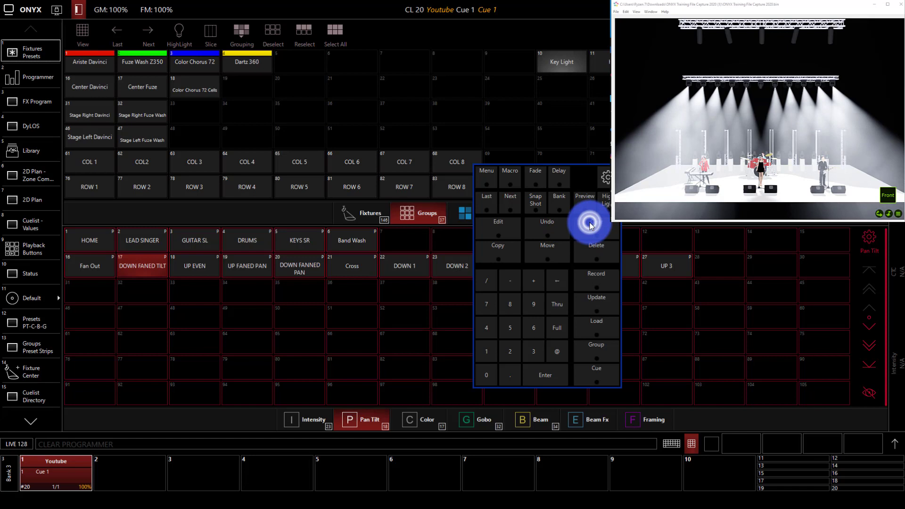
Clear the programmer again so only Cue 1 lights the stage.
{"action": "left_click", "coordinate": [54, 472]}
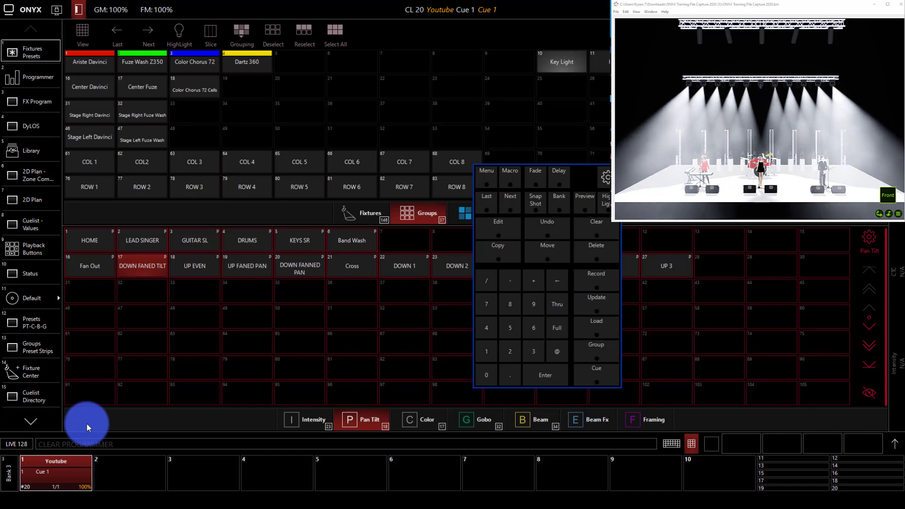
{"action": "left_click", "coordinate": [55, 473]}
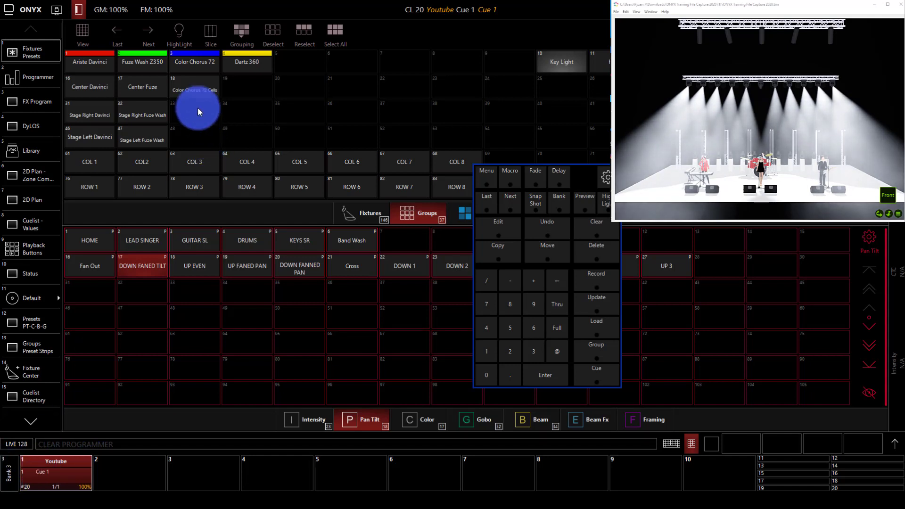
Give the Artiste DaVinci group Cyan Mix colour, Gobo 1.4 and an Open Narrow beam.
{"action": "left_click", "coordinate": [88, 62]}
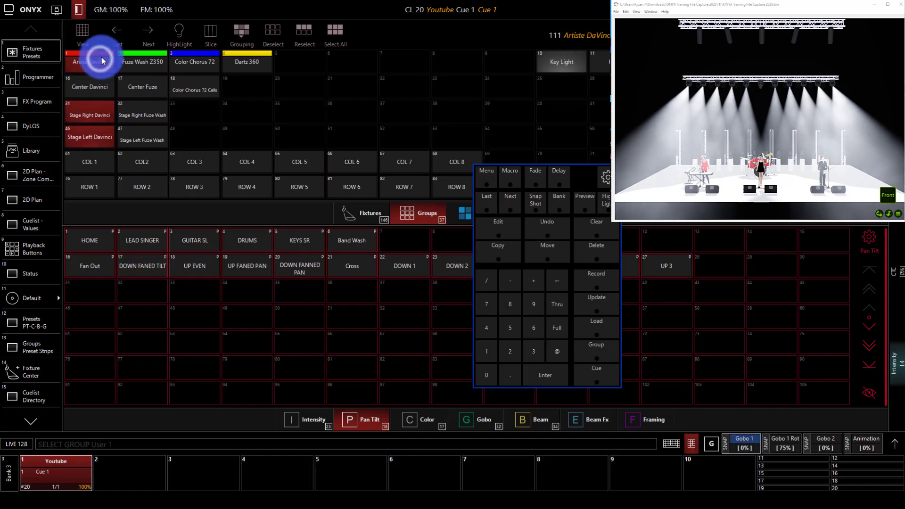
{"action": "left_click", "coordinate": [421, 419]}
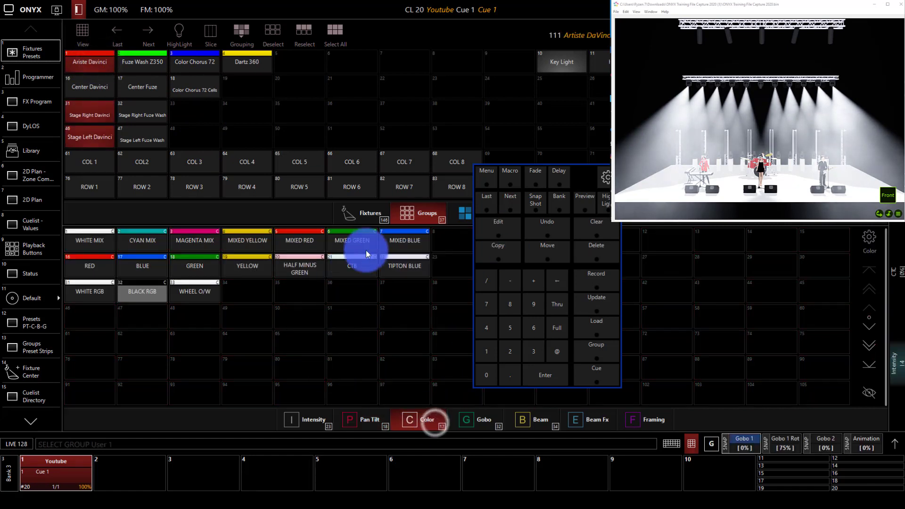
{"action": "left_click", "coordinate": [141, 241]}
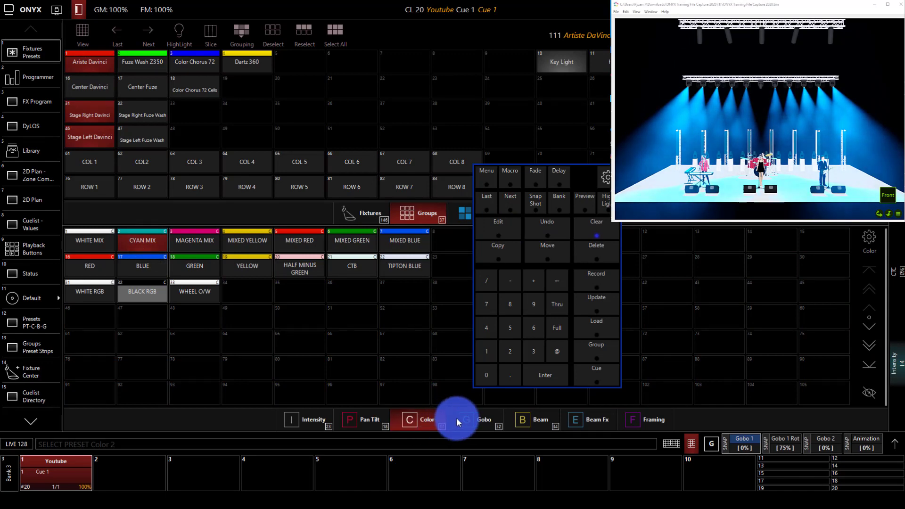
{"action": "left_click", "coordinate": [483, 419]}
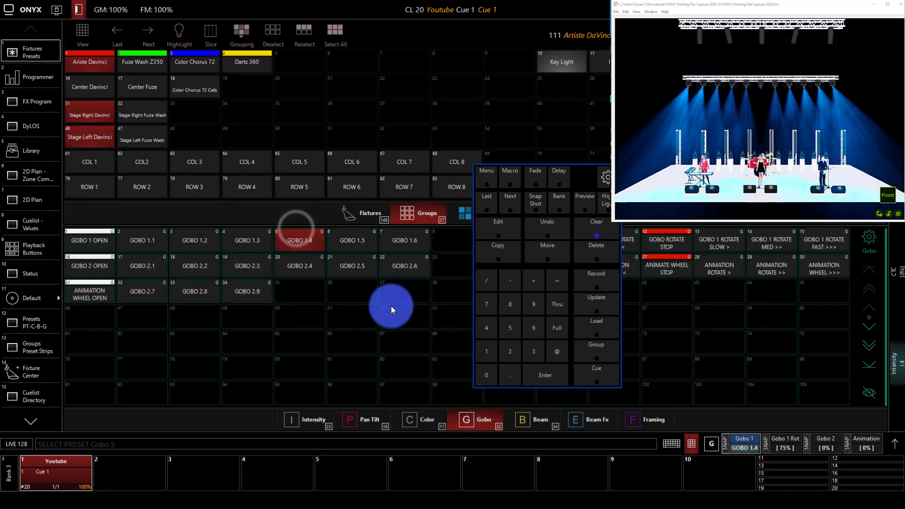
{"action": "left_click", "coordinate": [532, 419]}
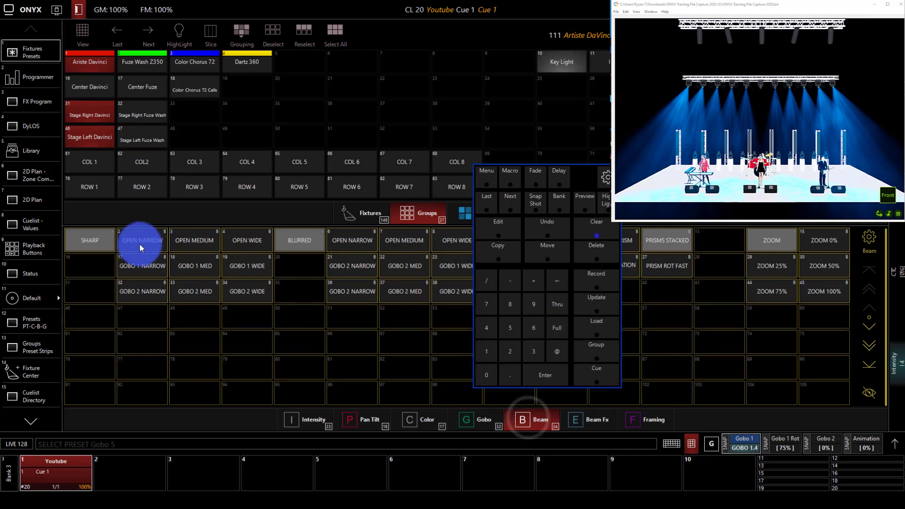
{"action": "left_click", "coordinate": [89, 240]}
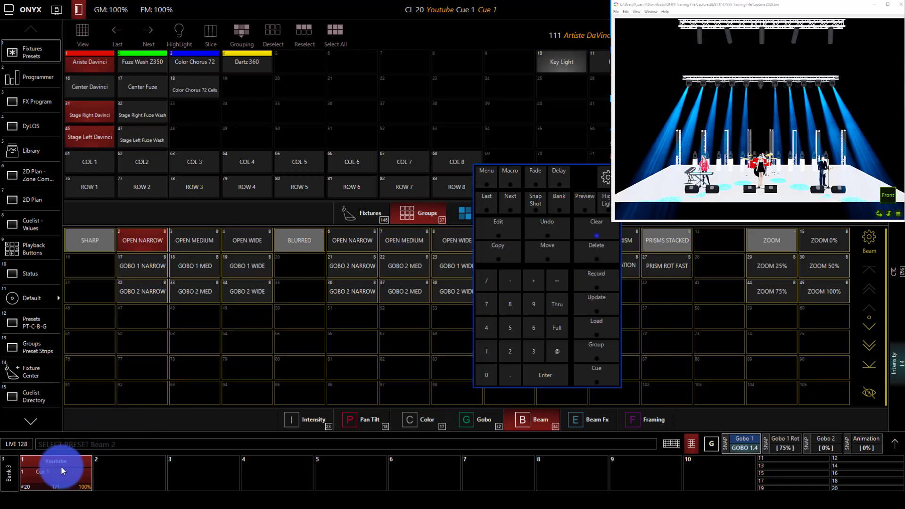
Release and restart the Youtube playback, then record the cyan gobo look as Cue 2.
{"action": "left_click", "coordinate": [31, 76]}
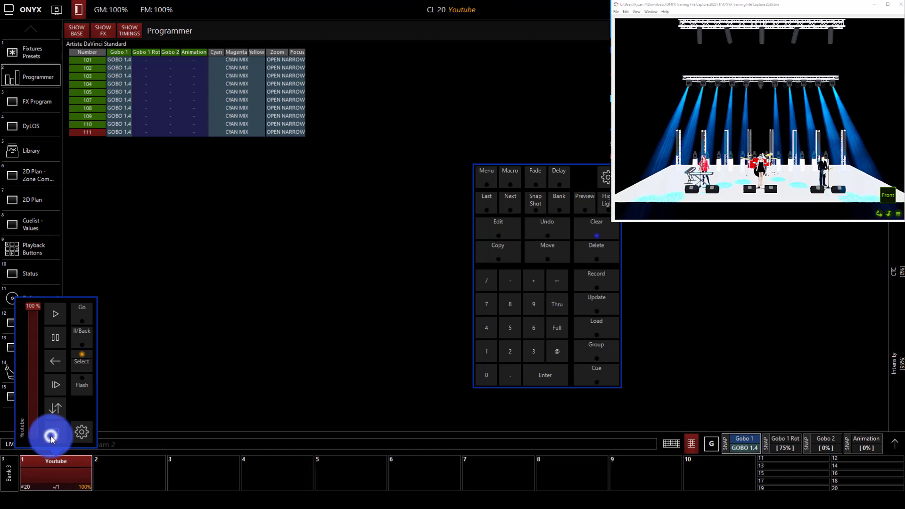
{"action": "left_click", "coordinate": [51, 434]}
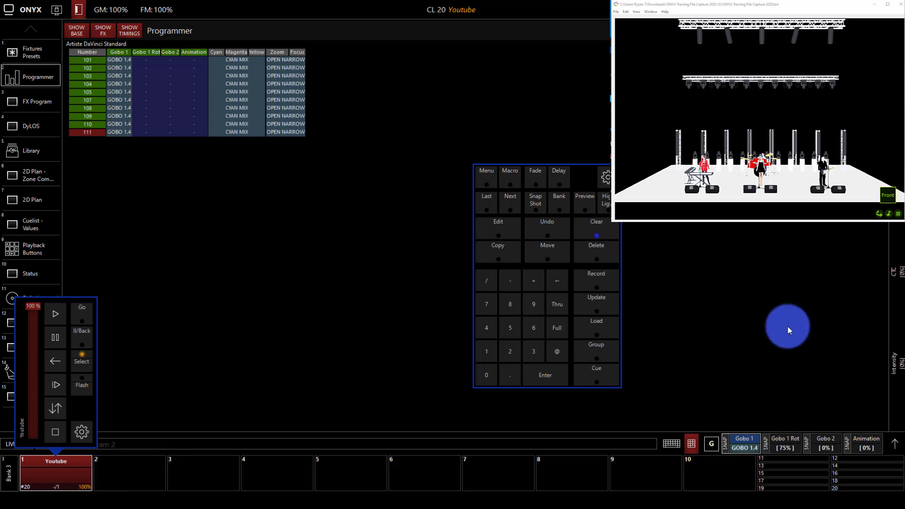
{"action": "mouse_move", "coordinate": [392, 326]}
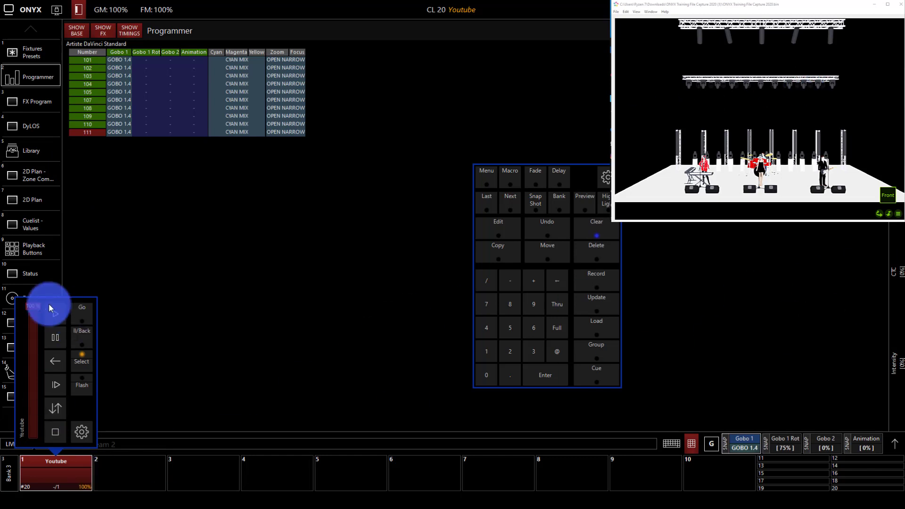
{"action": "left_click", "coordinate": [54, 307]}
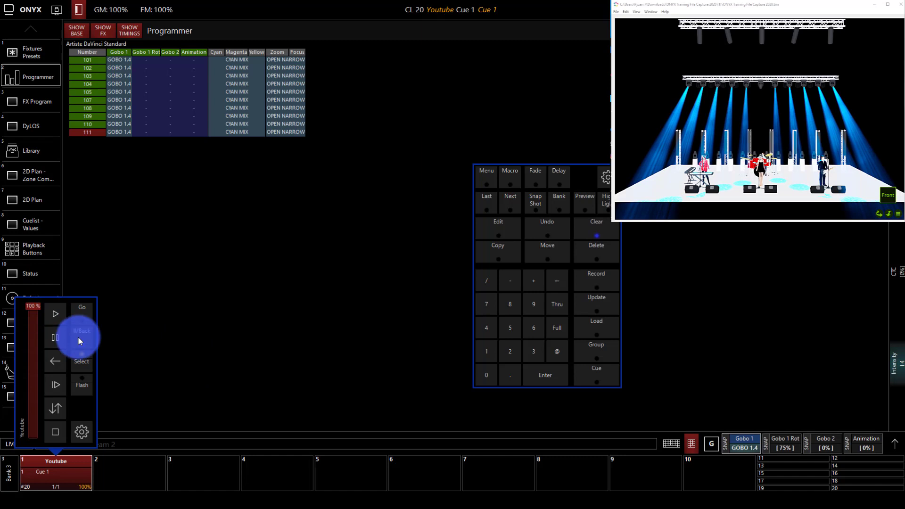
{"action": "left_click", "coordinate": [596, 273]}
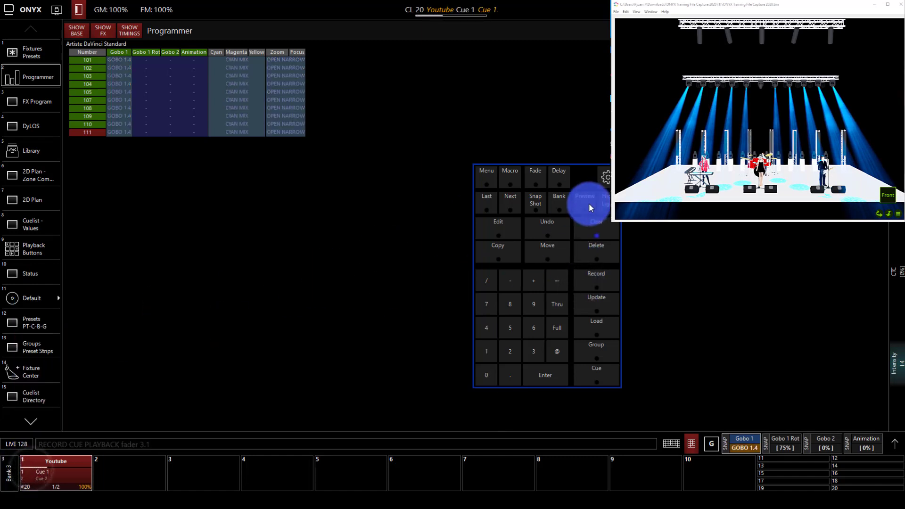
Clear the programmer and Go the Youtube cuelist forward to Cue 2.
{"action": "left_click", "coordinate": [596, 226]}
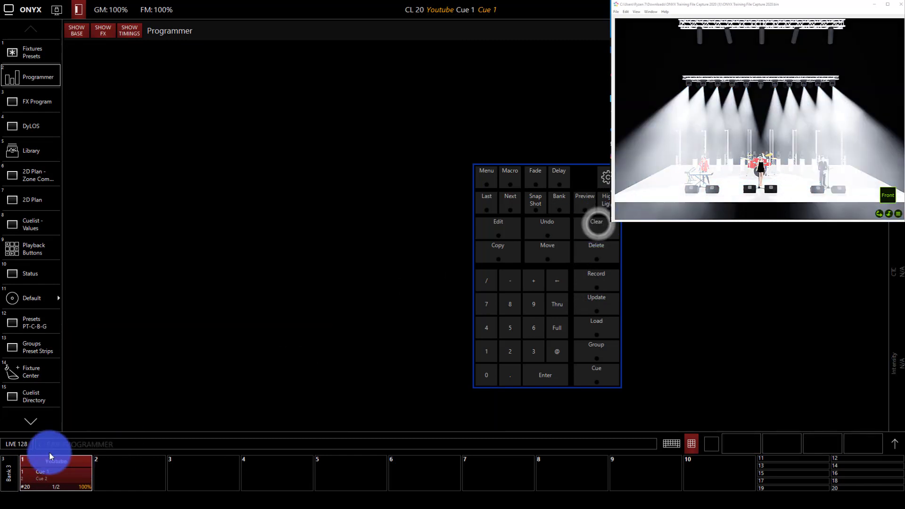
{"action": "left_click", "coordinate": [54, 470]}
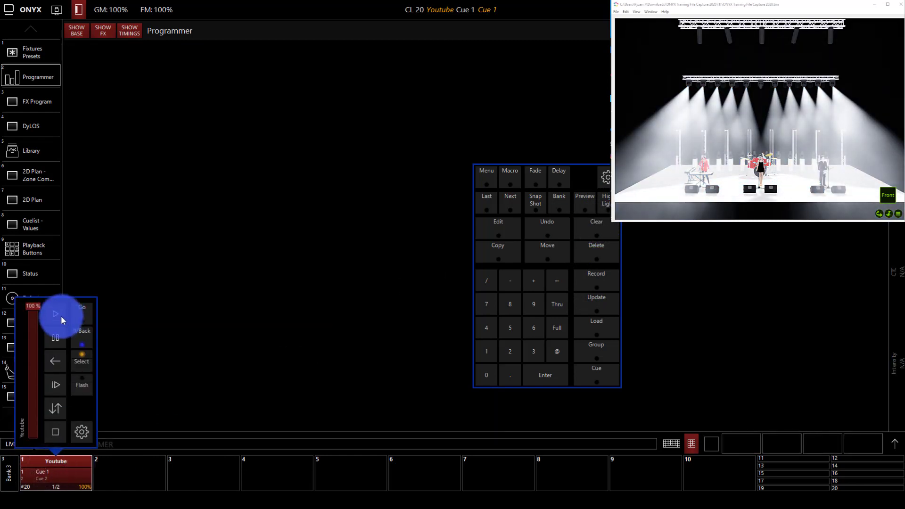
{"action": "left_click", "coordinate": [55, 312]}
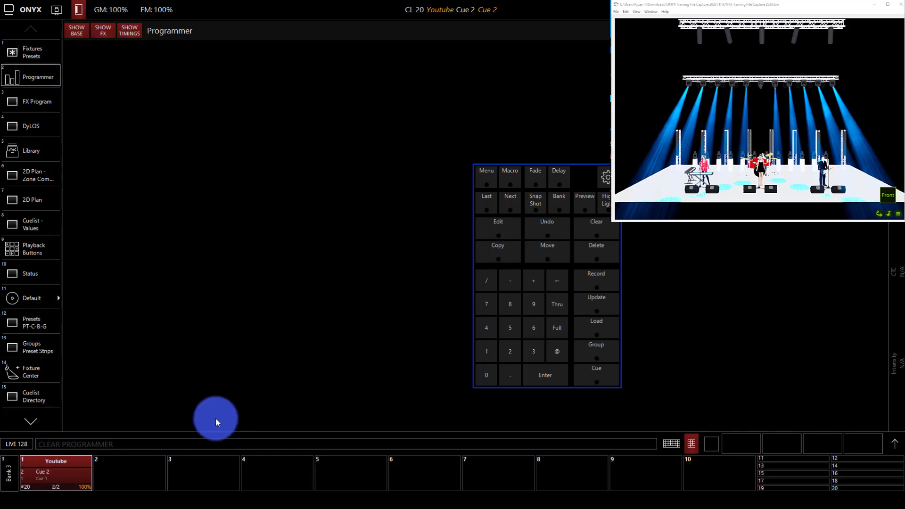
{"action": "mouse_move", "coordinate": [128, 263]}
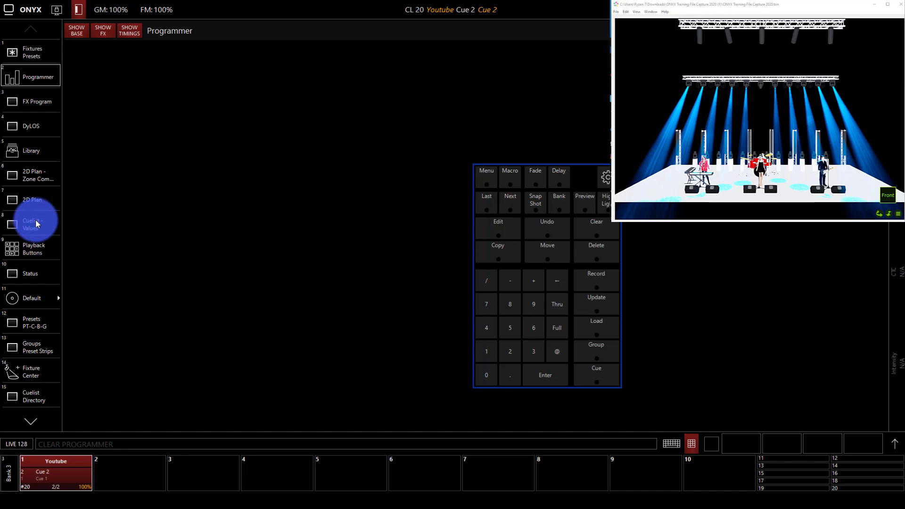
In Cuelist Values rename the cuelist YouTube and Cue 1 First, then reach Cue 2's trigger options.
{"action": "left_click", "coordinate": [31, 224]}
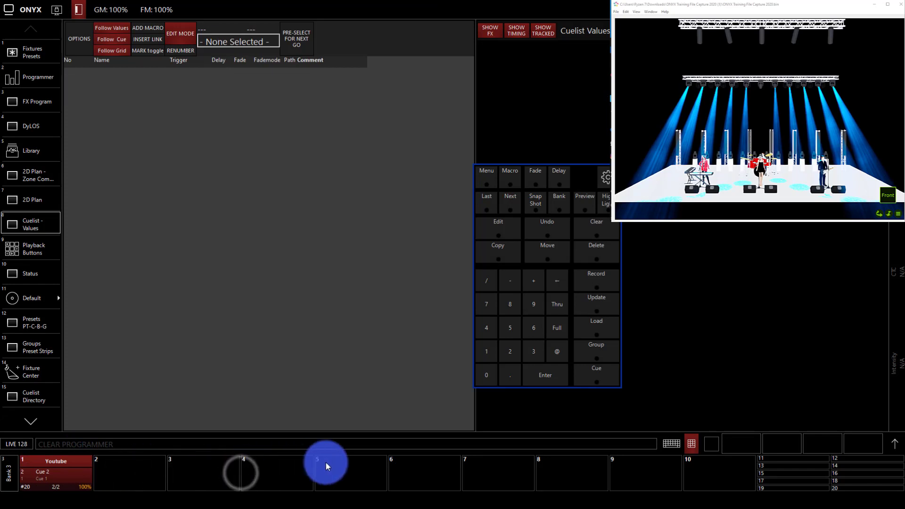
{"action": "left_click", "coordinate": [56, 470]}
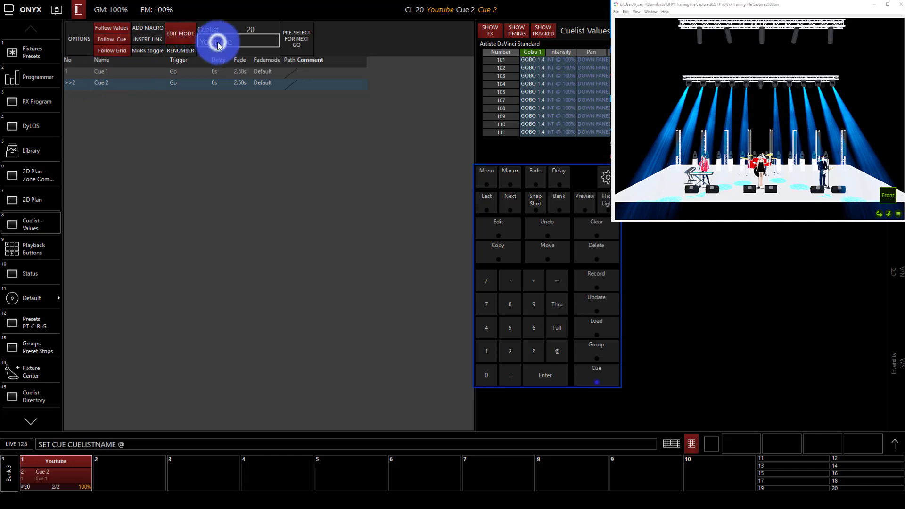
{"action": "type", "text": "YouTube"}
{"action": "left_click", "coordinate": [131, 71]}
{"action": "type", "text": "First"}
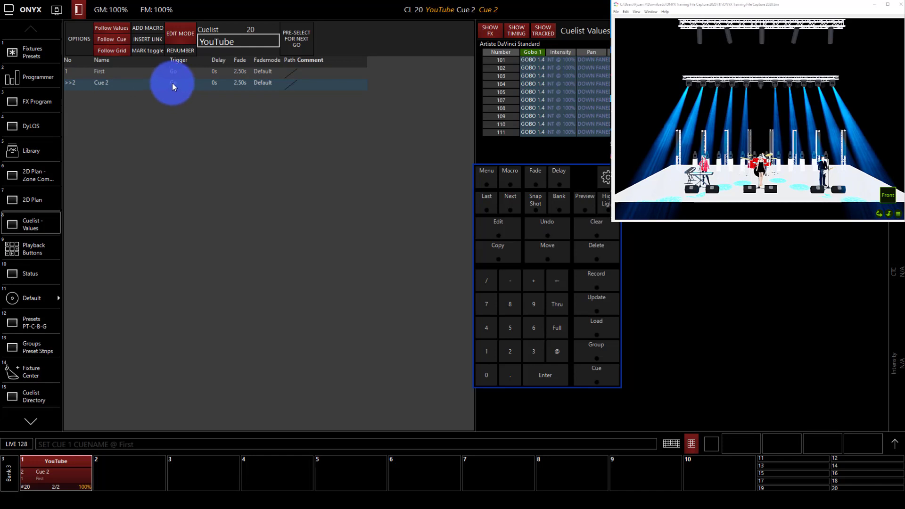
{"action": "left_click", "coordinate": [174, 83]}
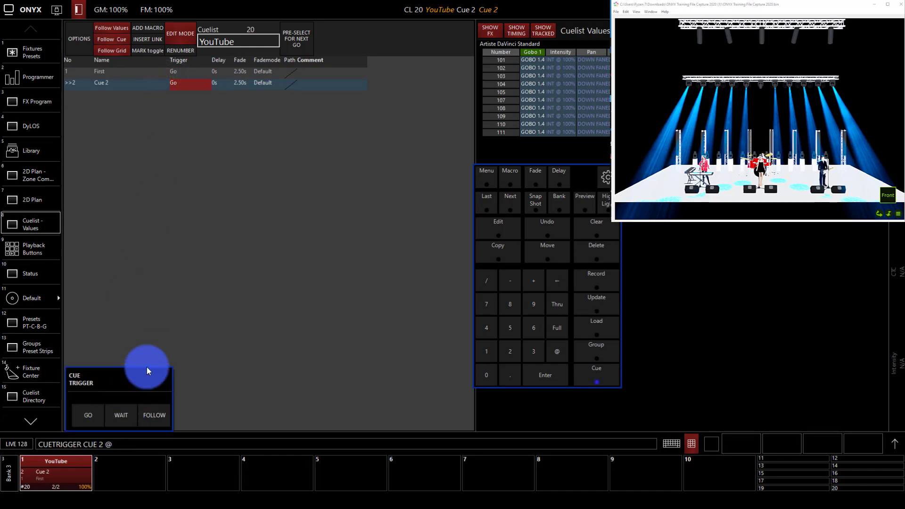